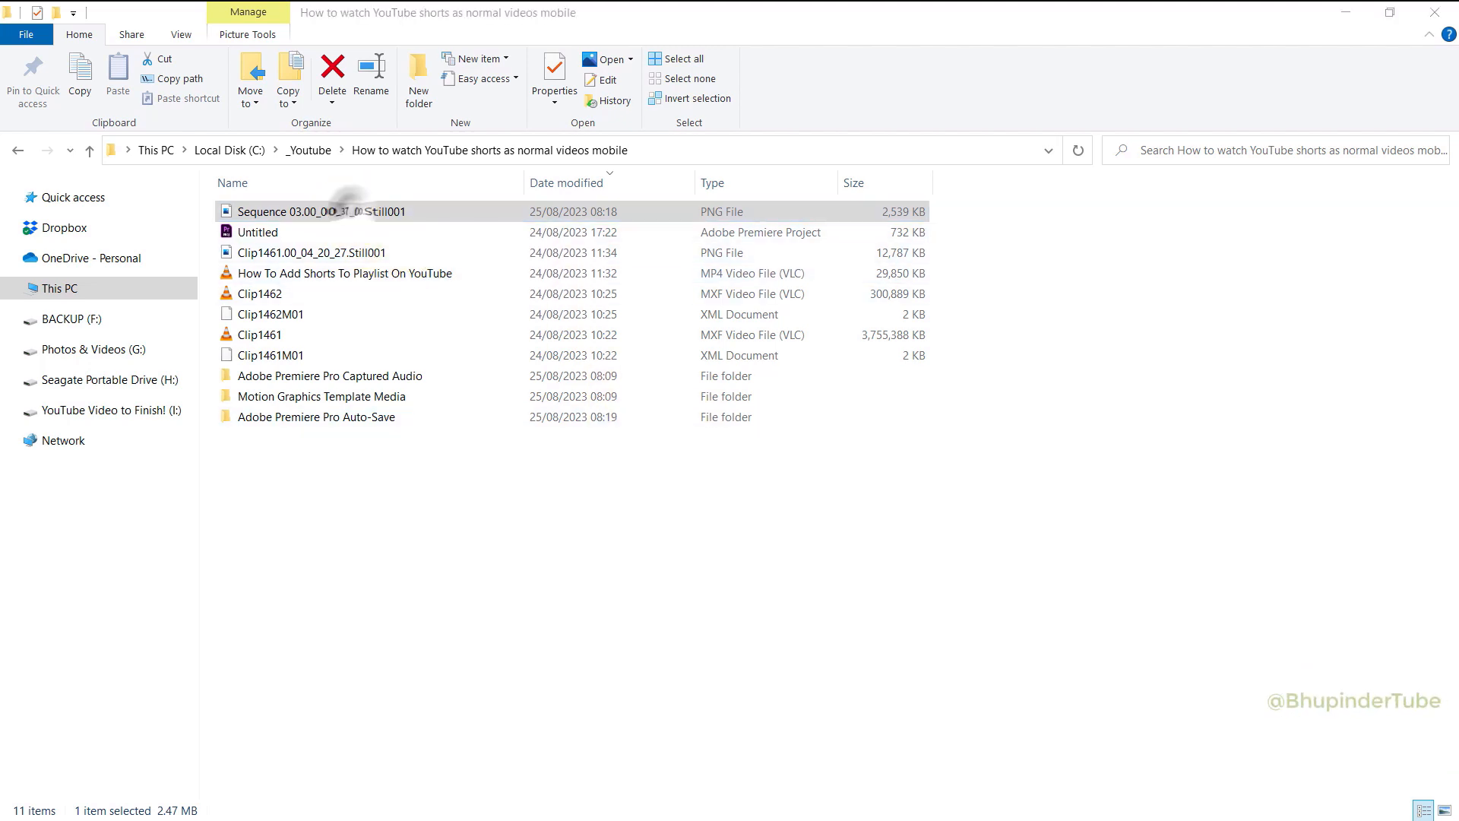
View the weevil photo up close in Windows Photos, then close it.
double_click(321, 211)
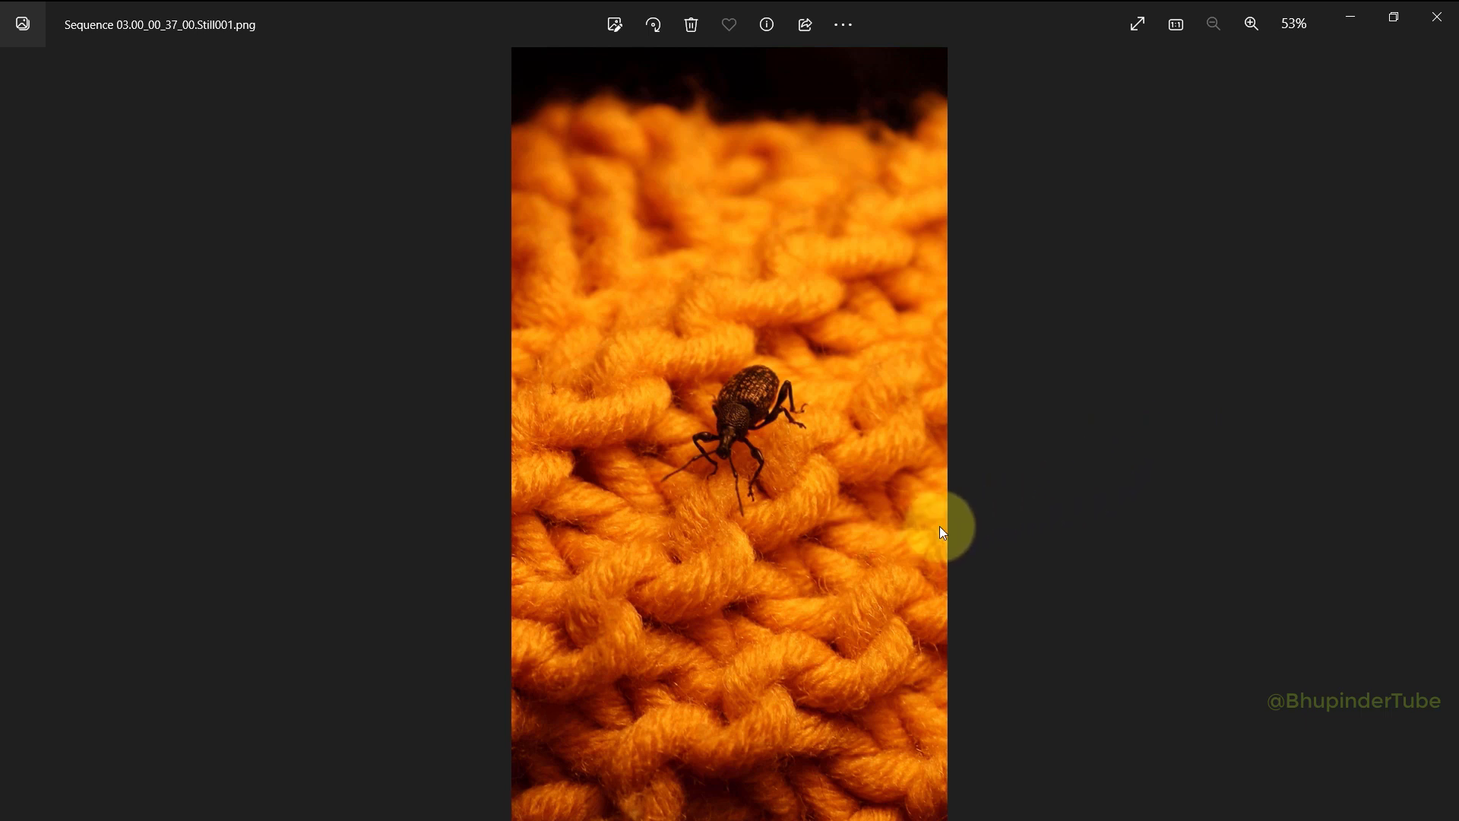
click(1252, 22)
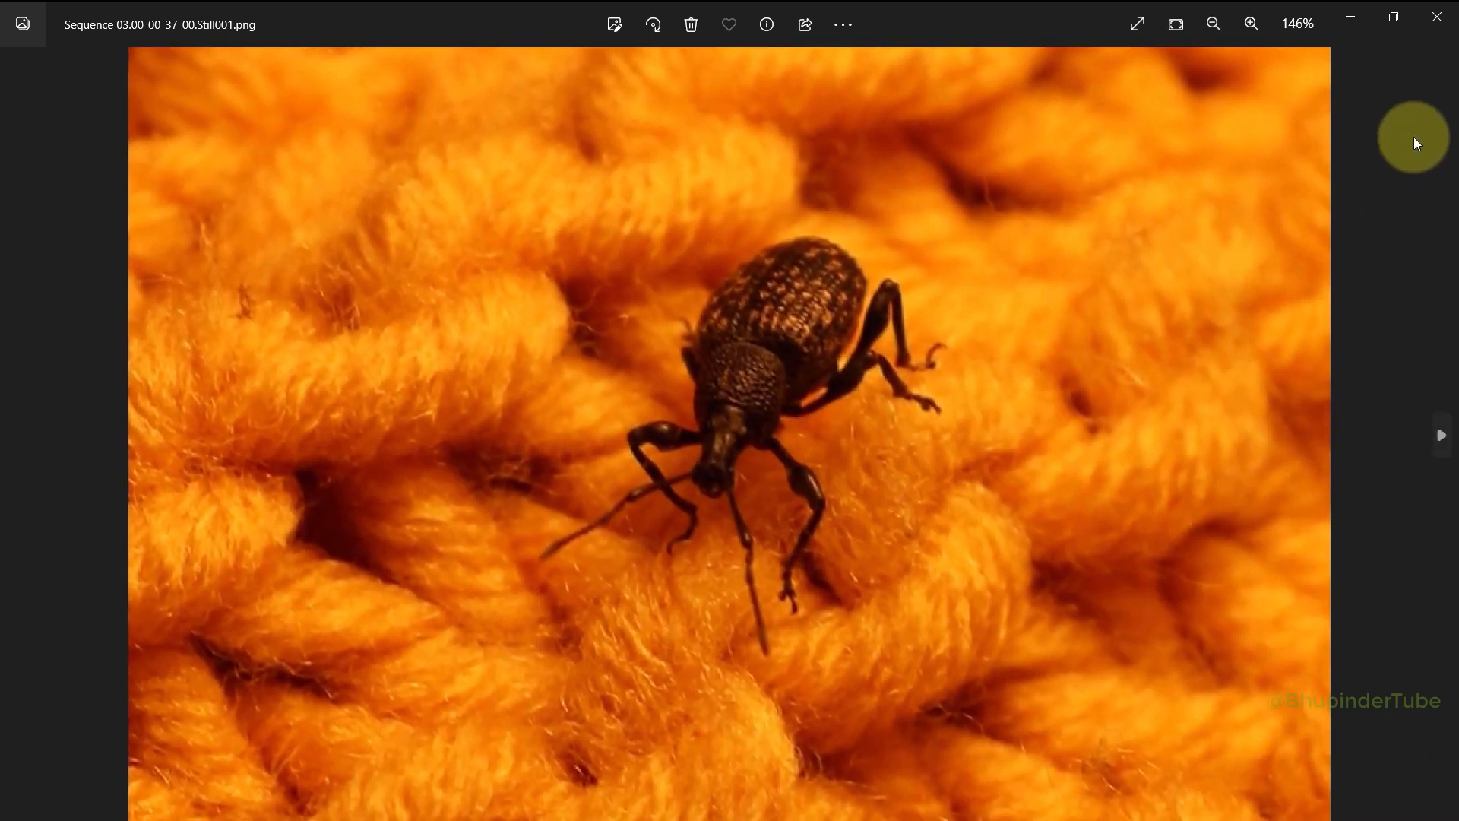
mouse_move(1439, 20)
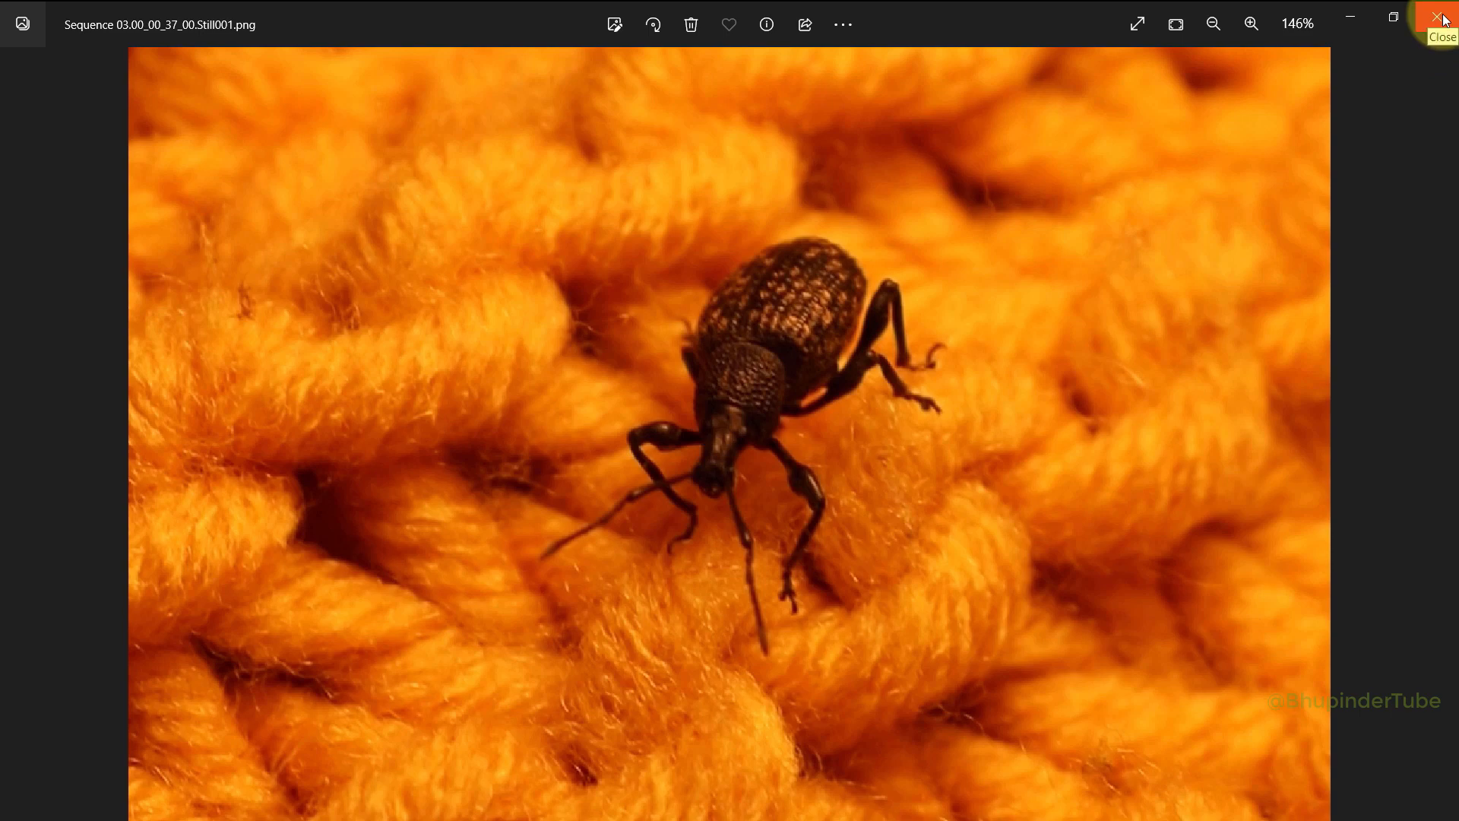
click(1441, 18)
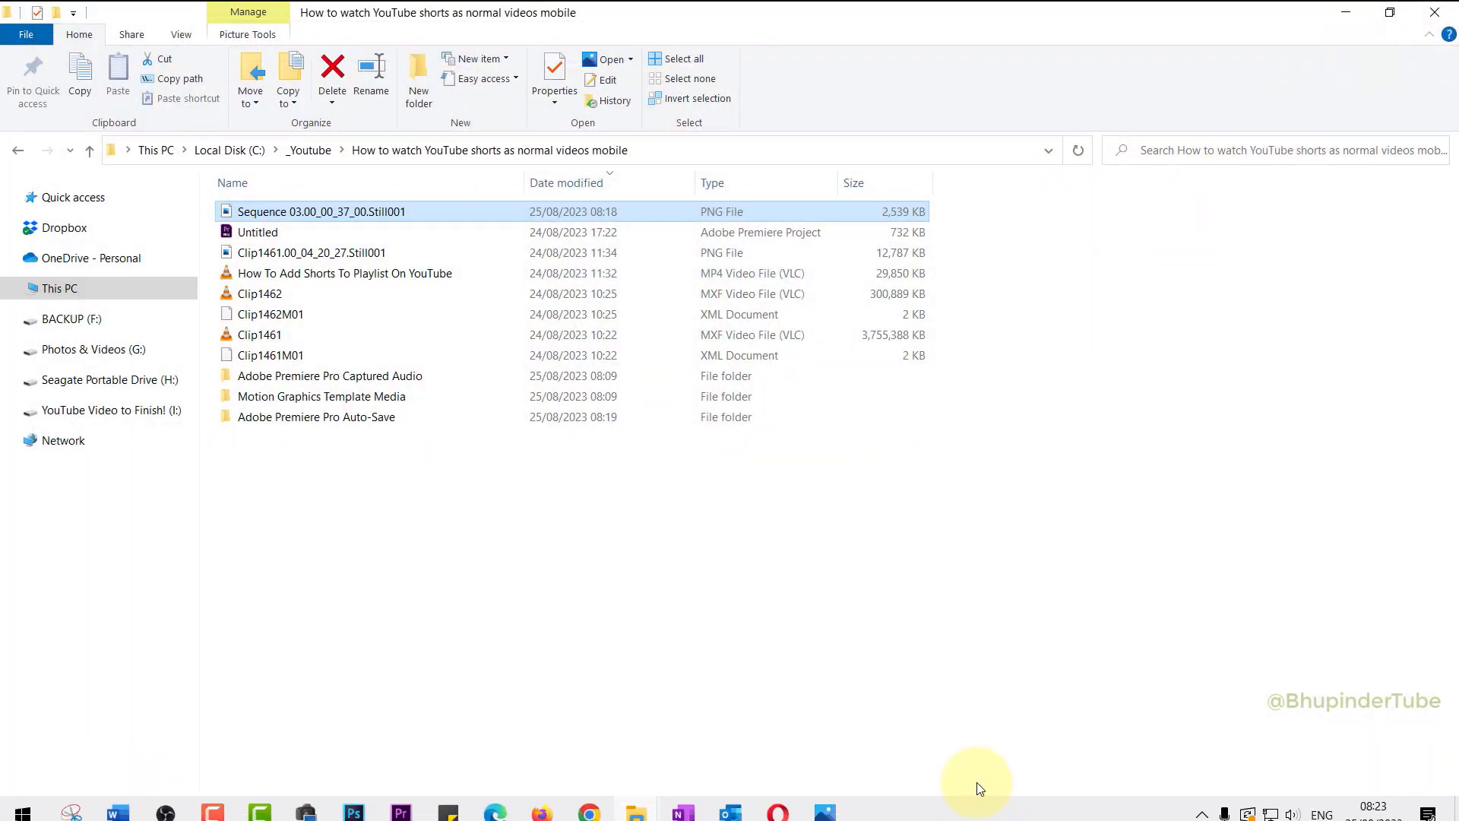
Launch the browser and load the google.com homepage.
click(589, 802)
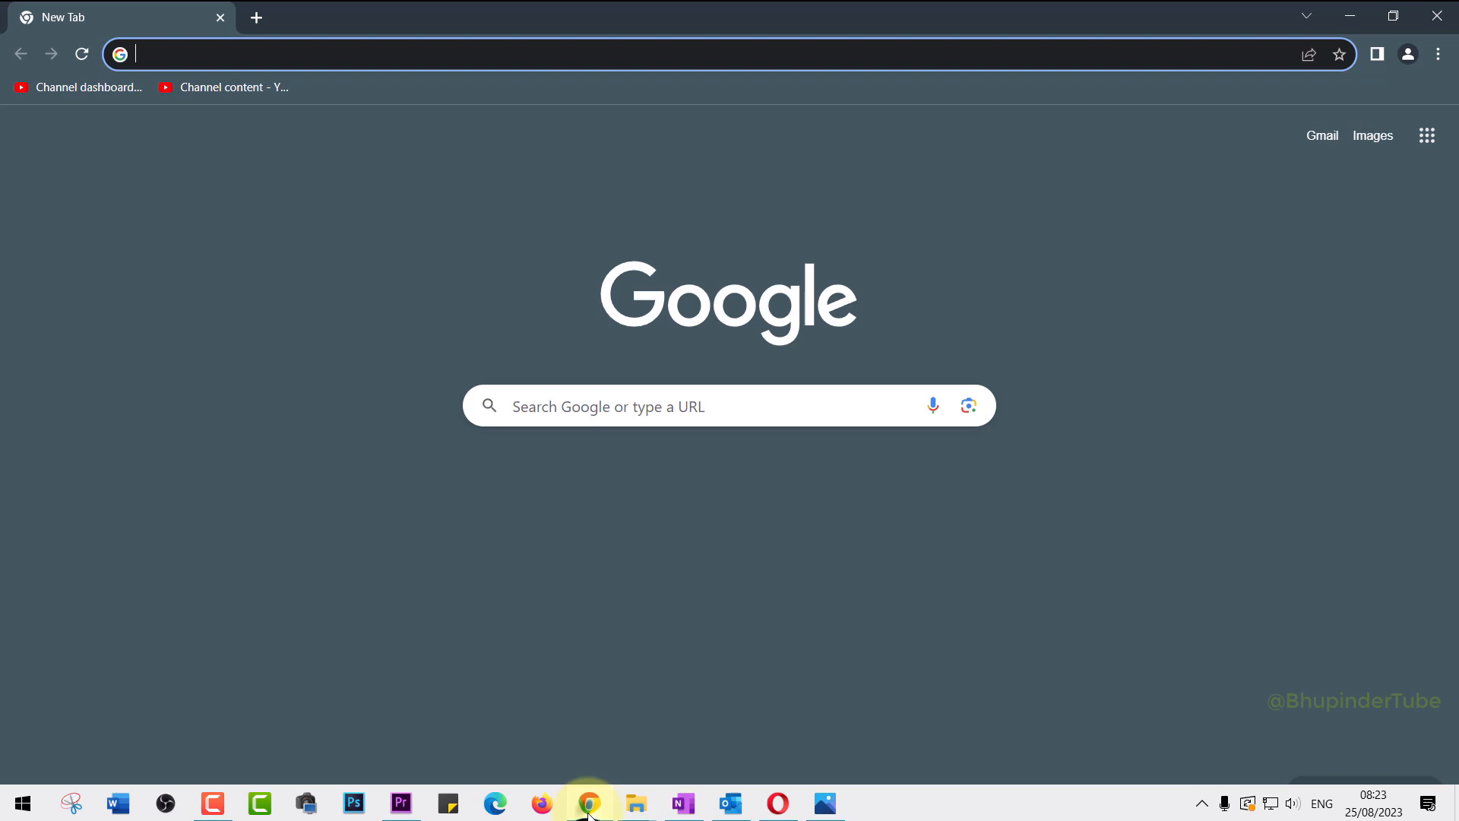
text(google.com)
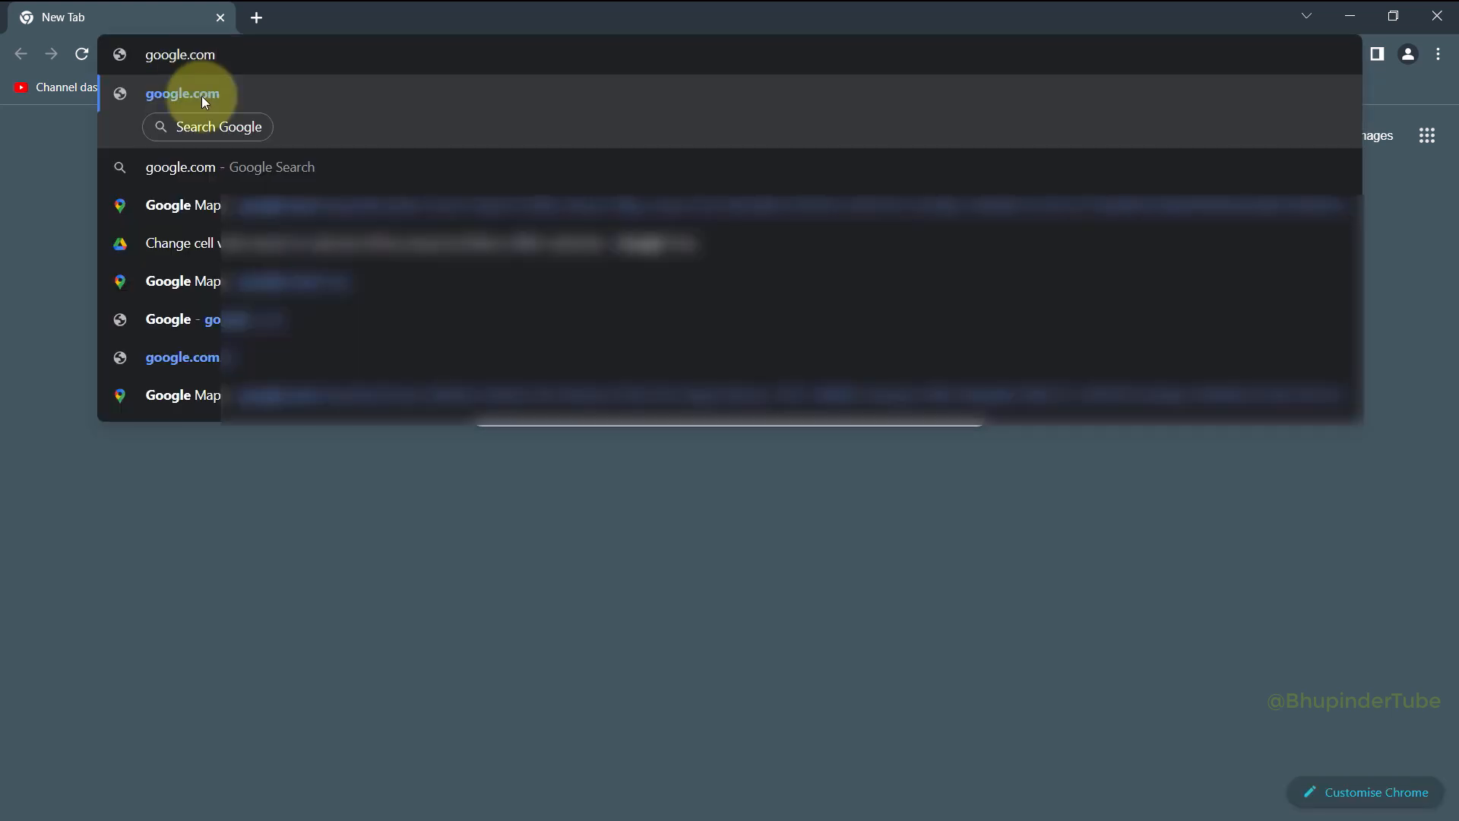
click(181, 93)
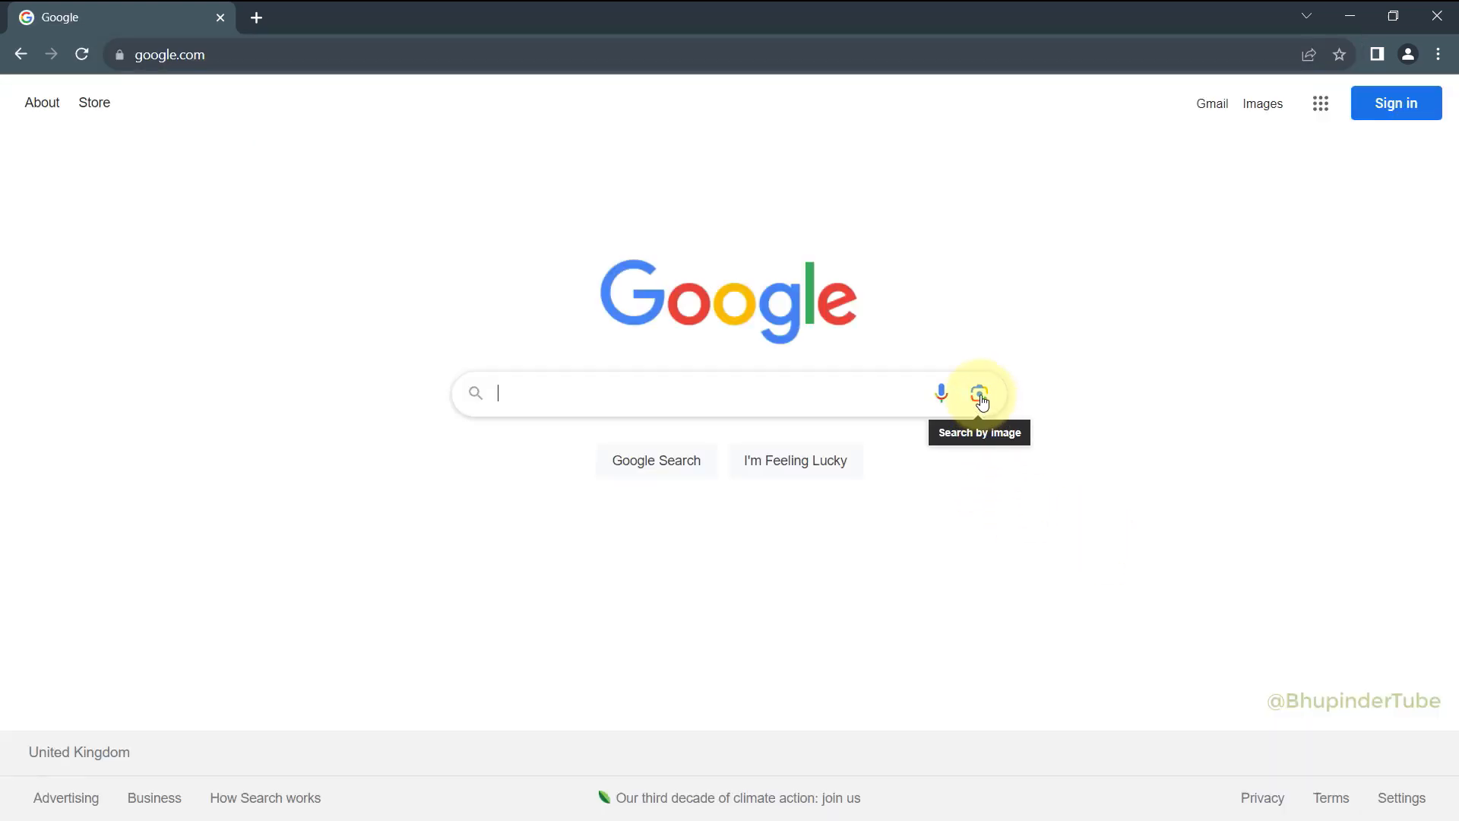
Start a Google Lens image search with the weevil photo.
click(979, 392)
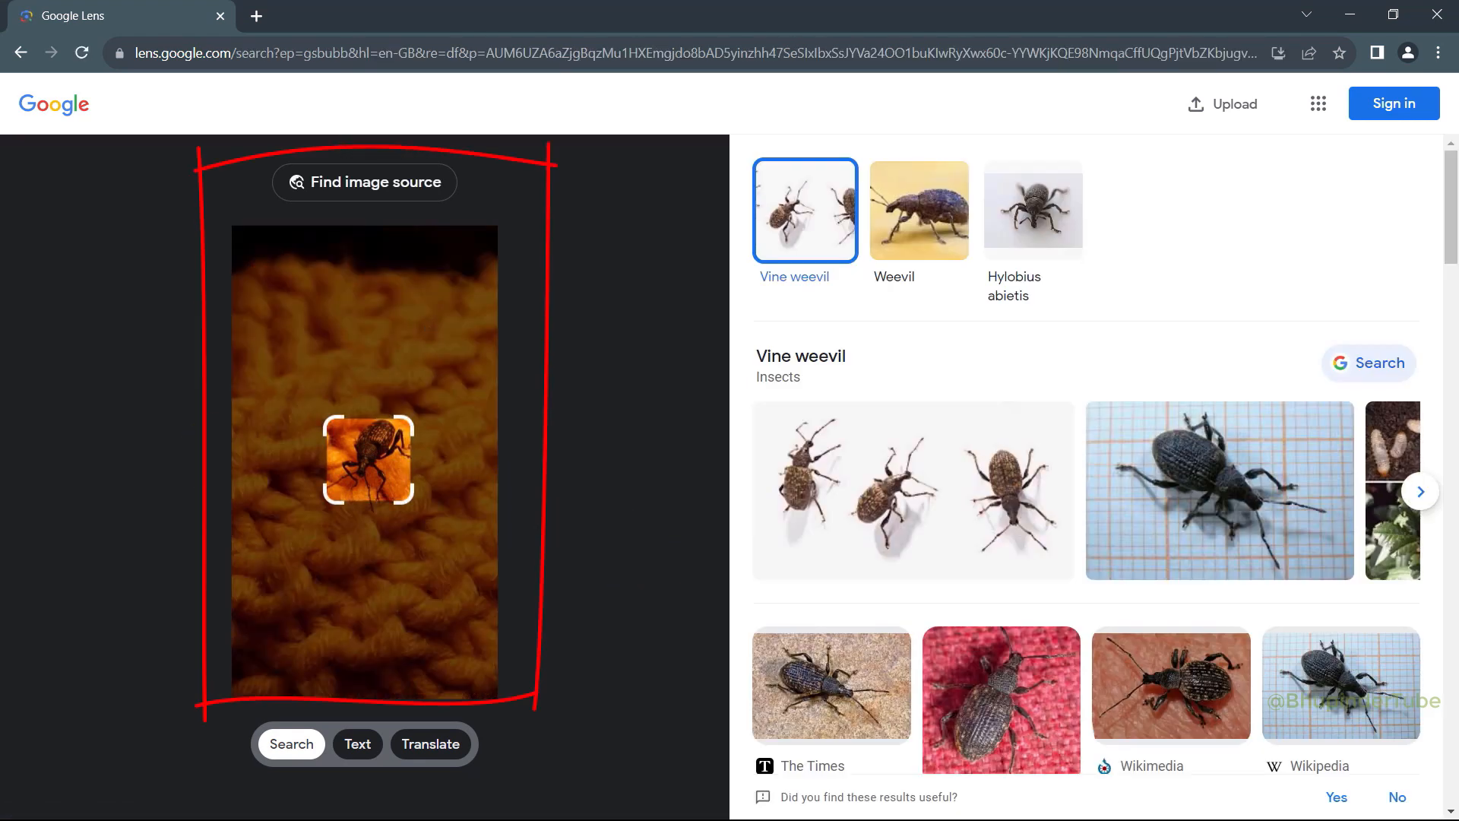
click(358, 743)
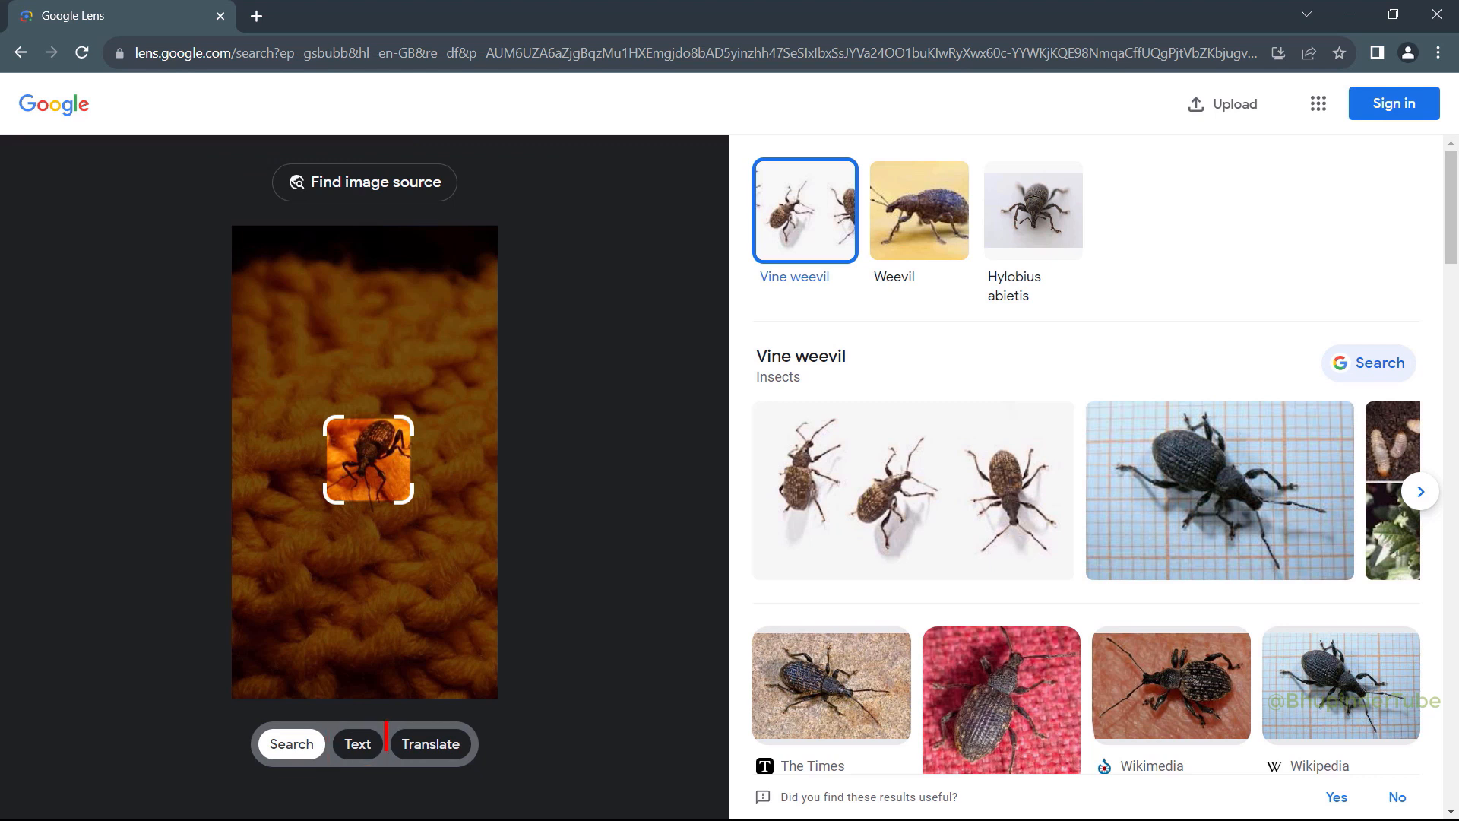
click(430, 743)
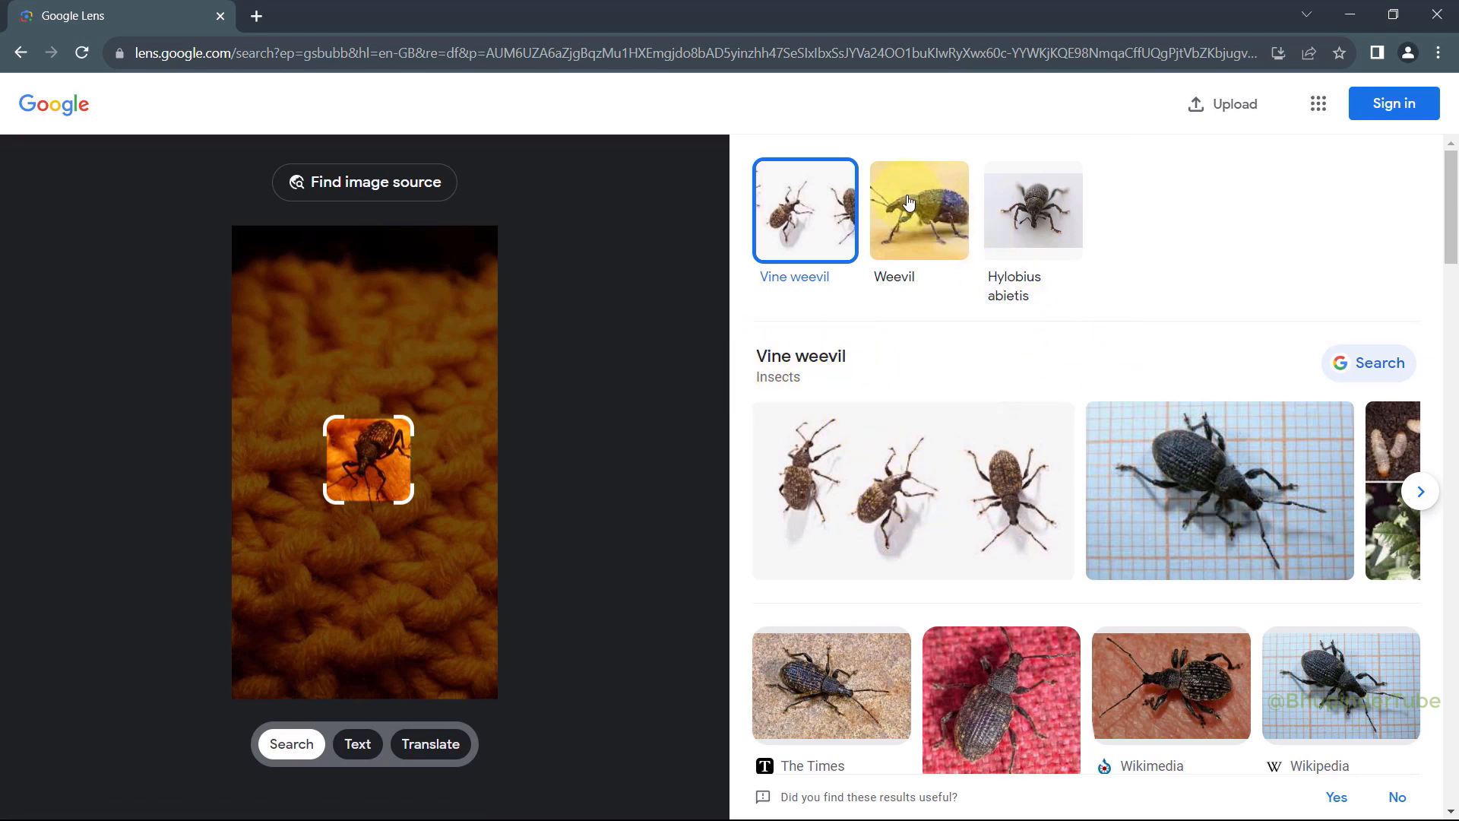
click(1033, 210)
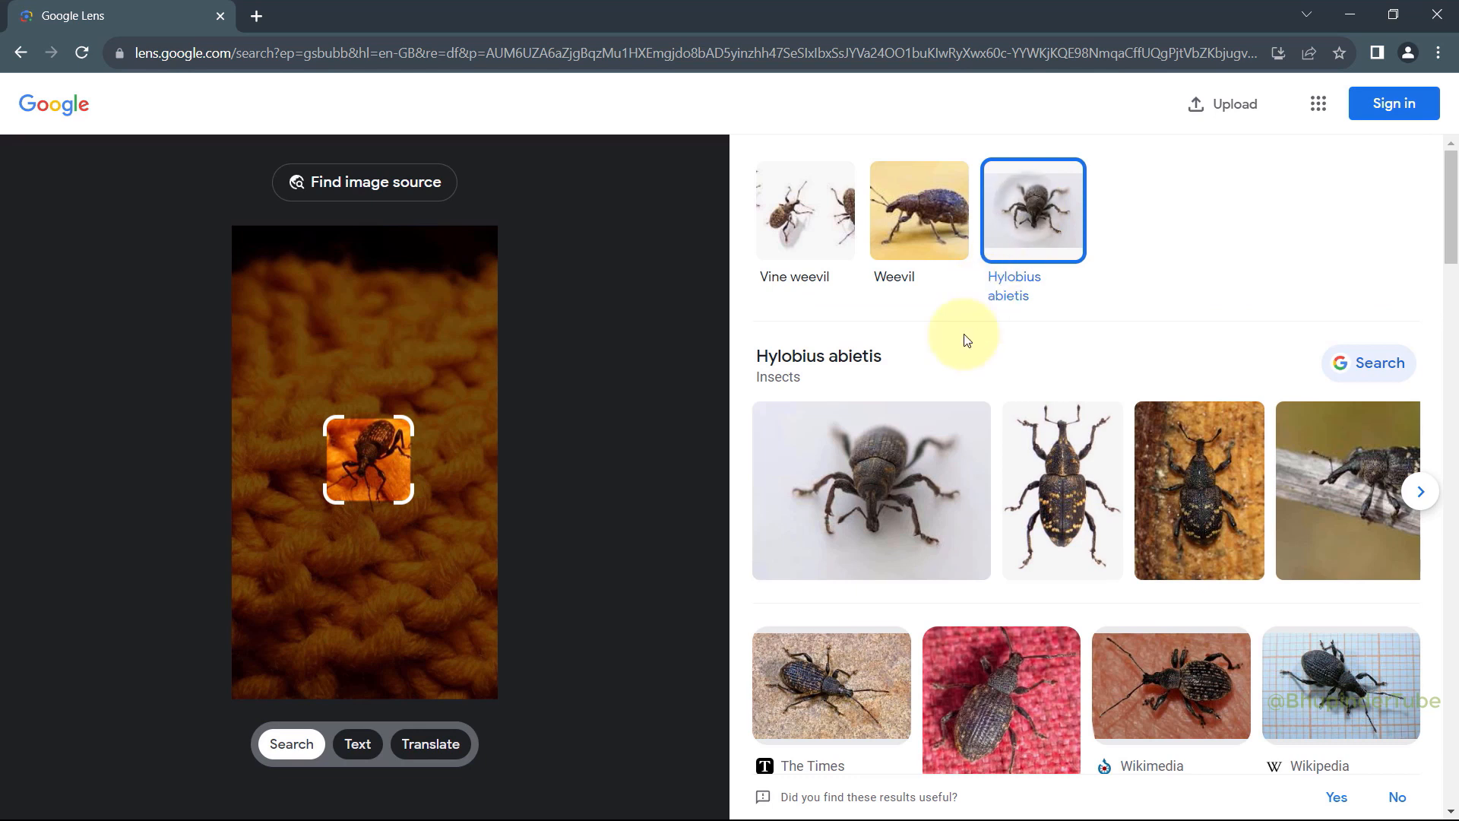
mouse_move(908, 526)
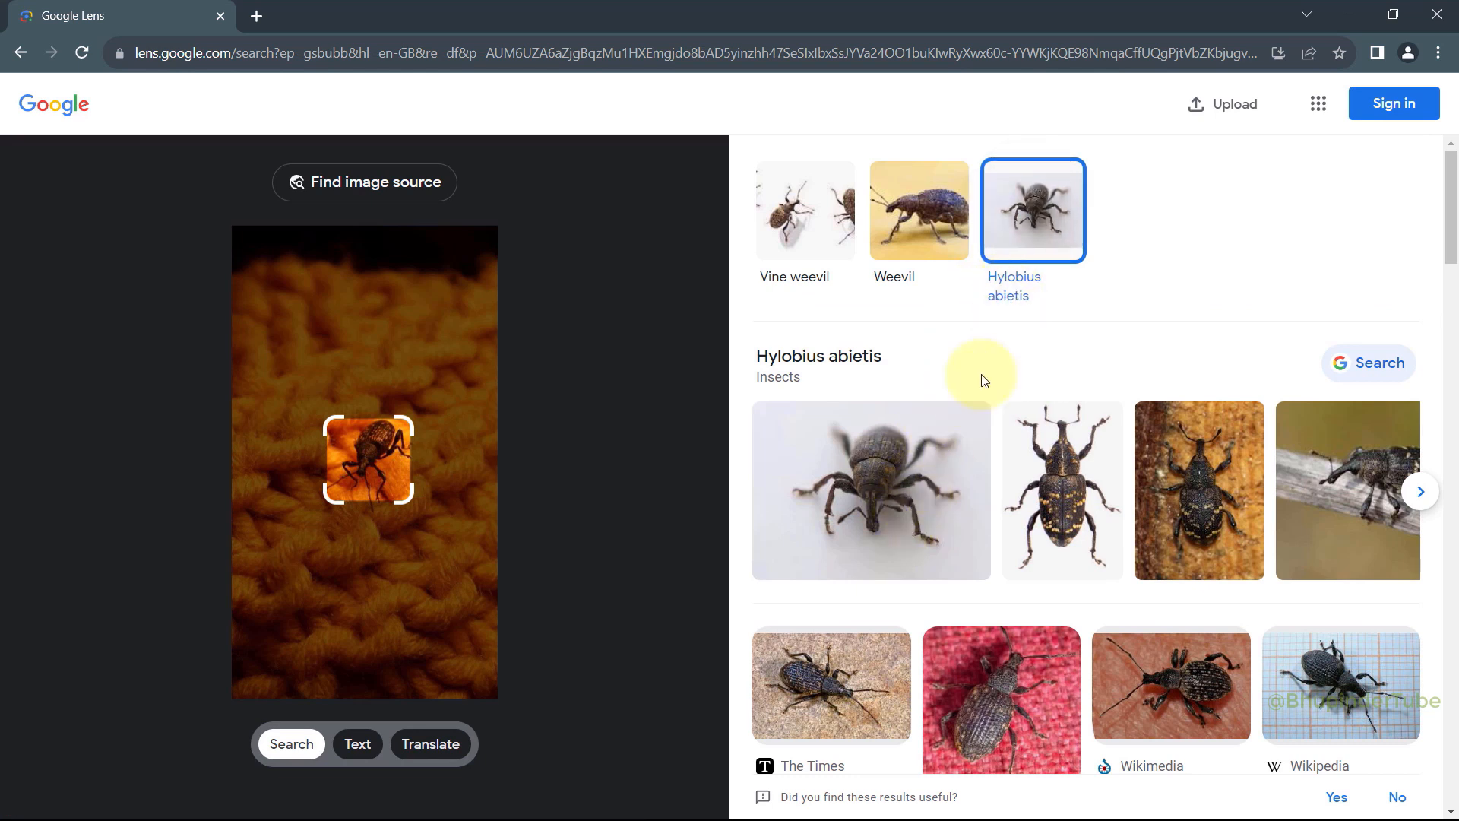
mouse_move(843, 526)
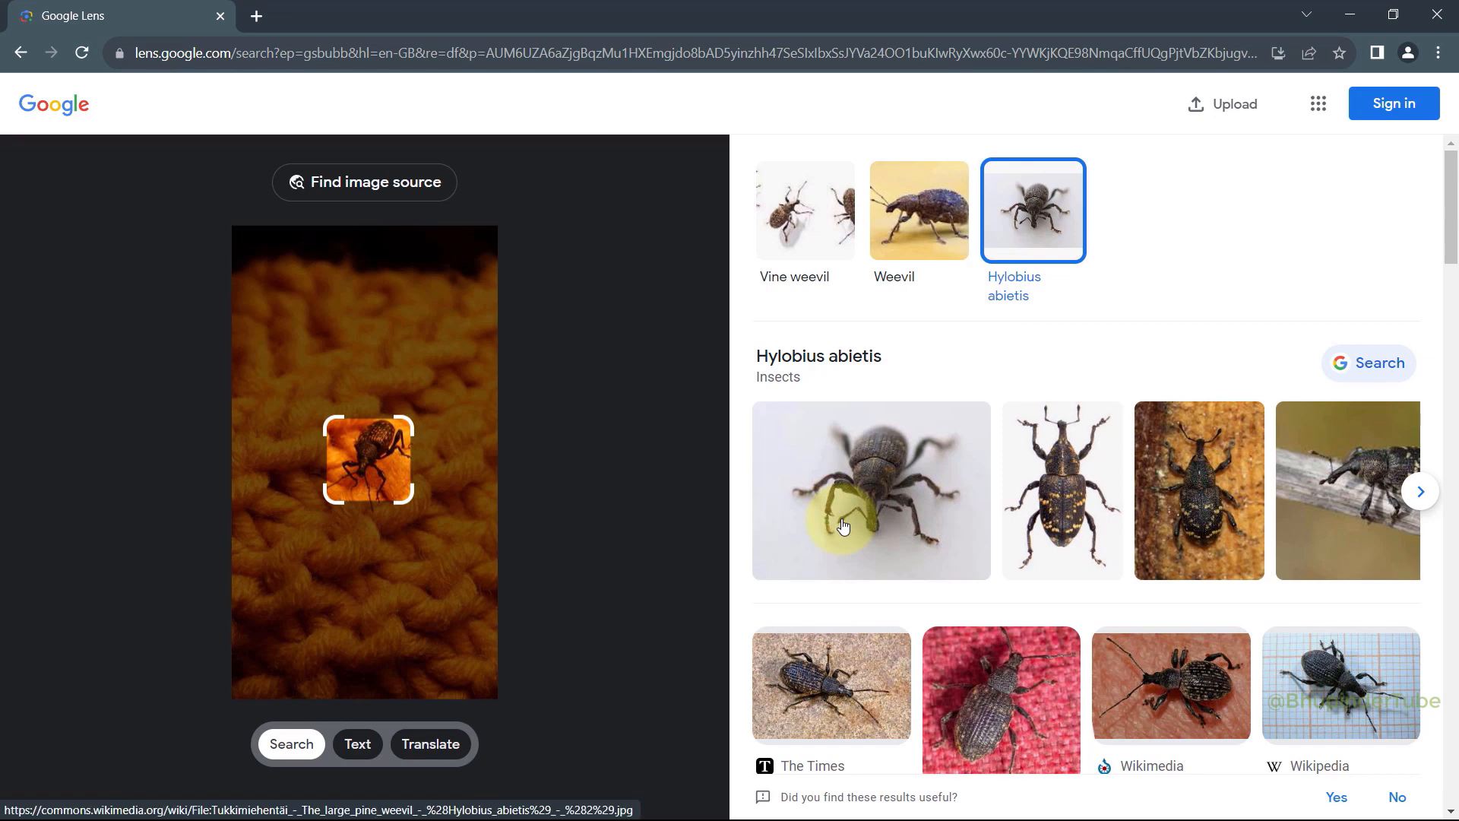
click(805, 210)
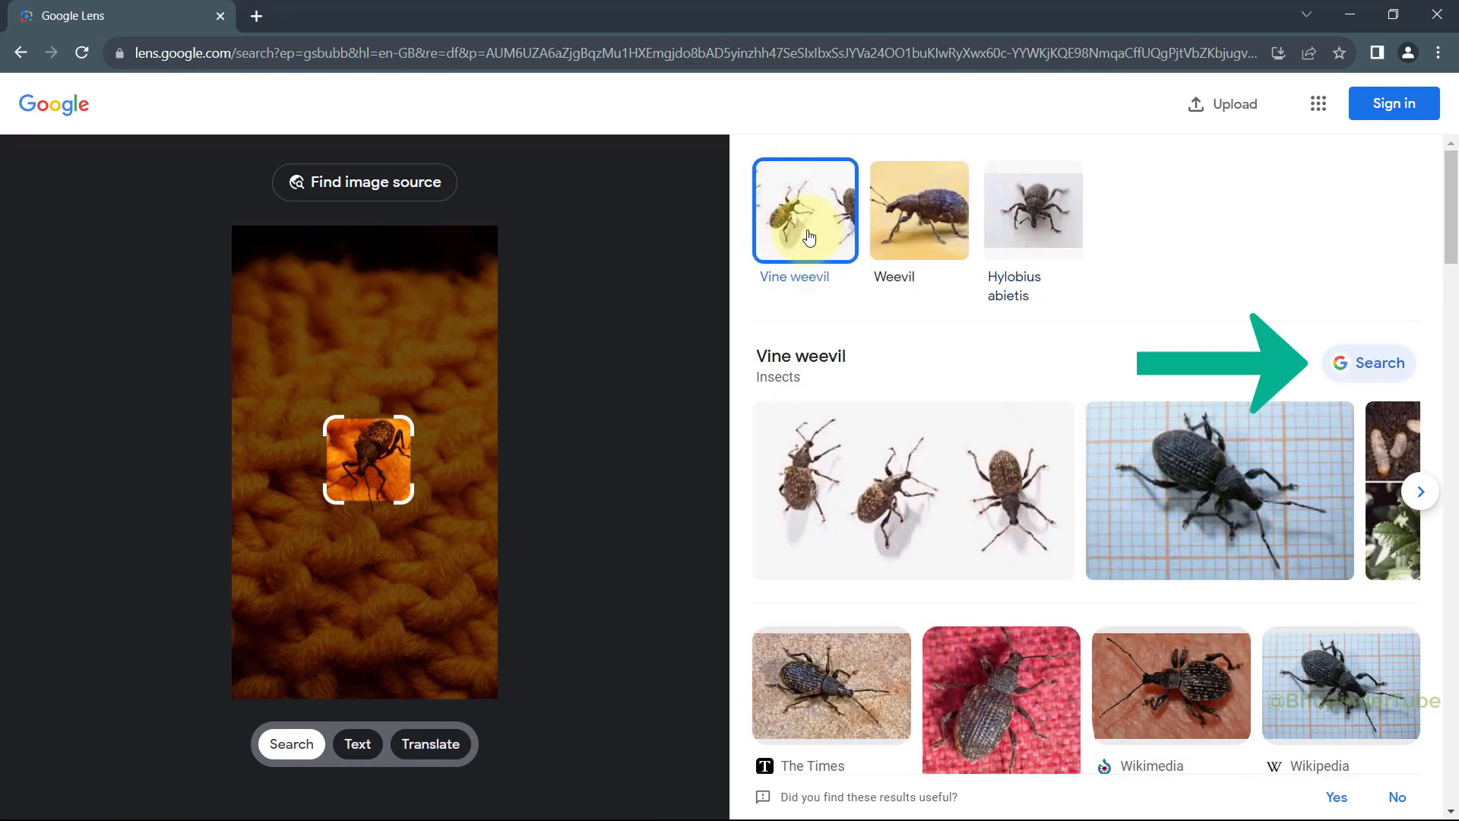
Search Google for 'Vine weevil' from the Lens result heading.
click(1369, 364)
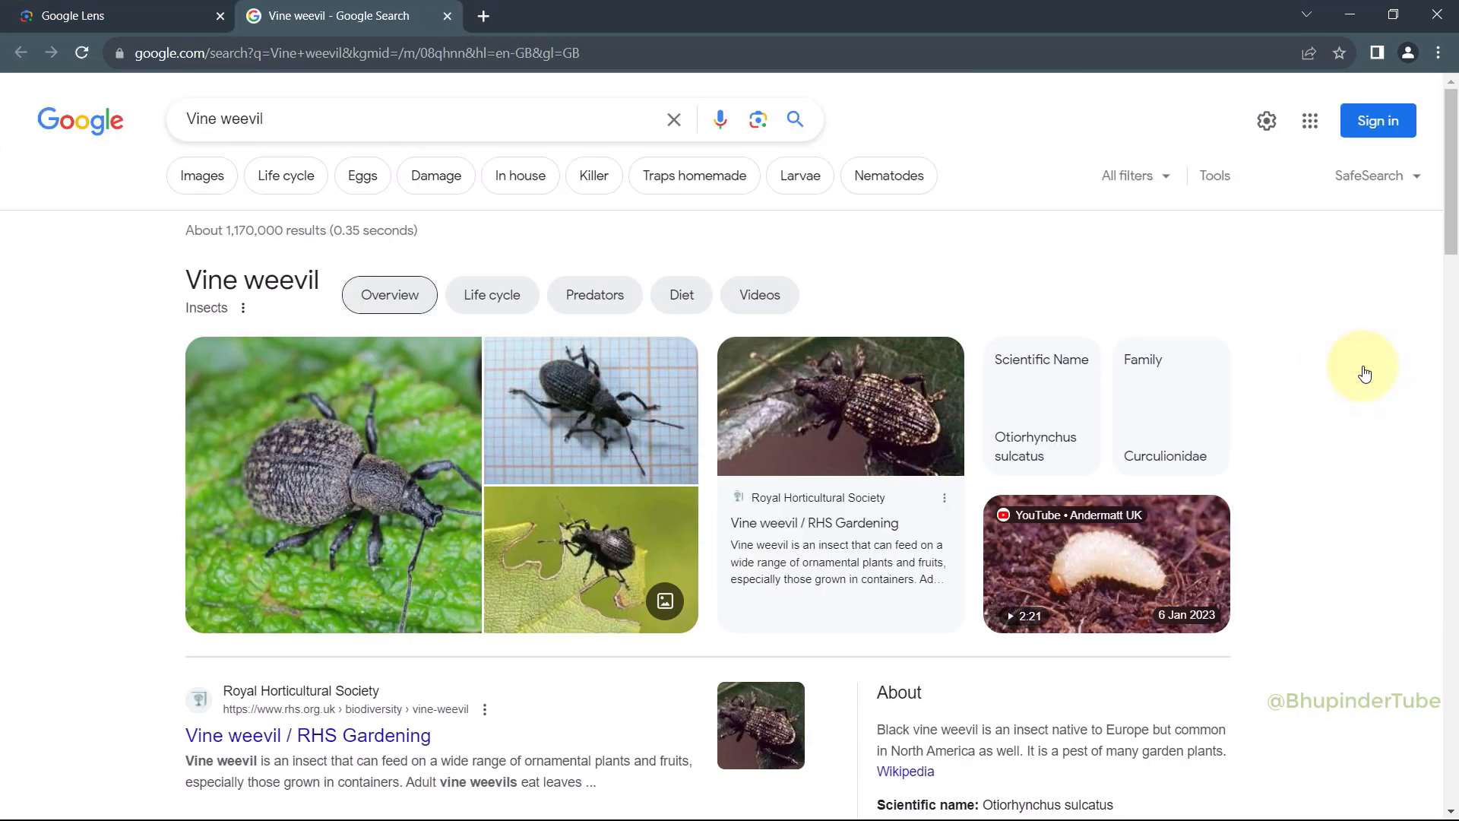
mouse_move(1376, 404)
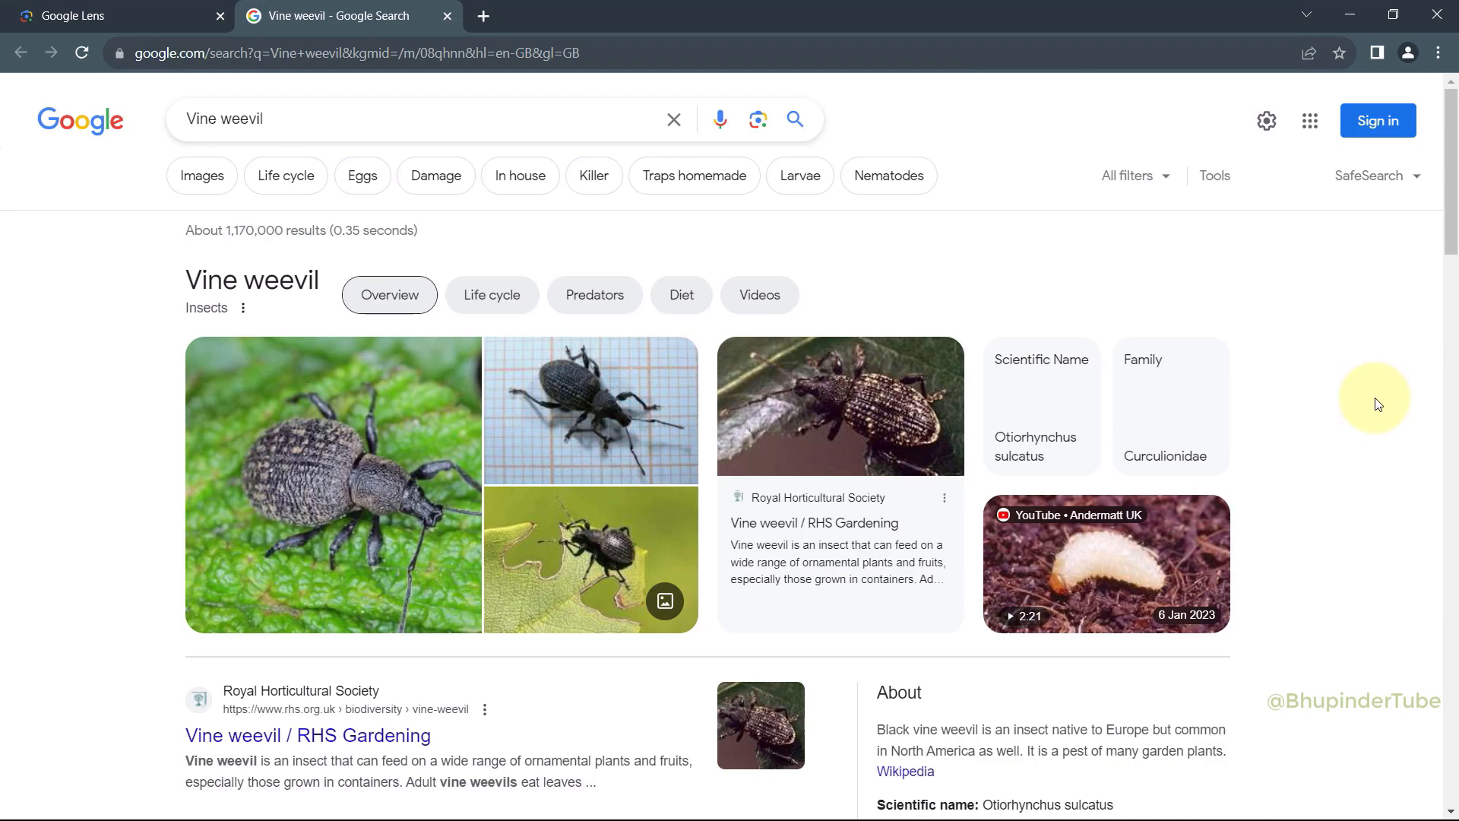